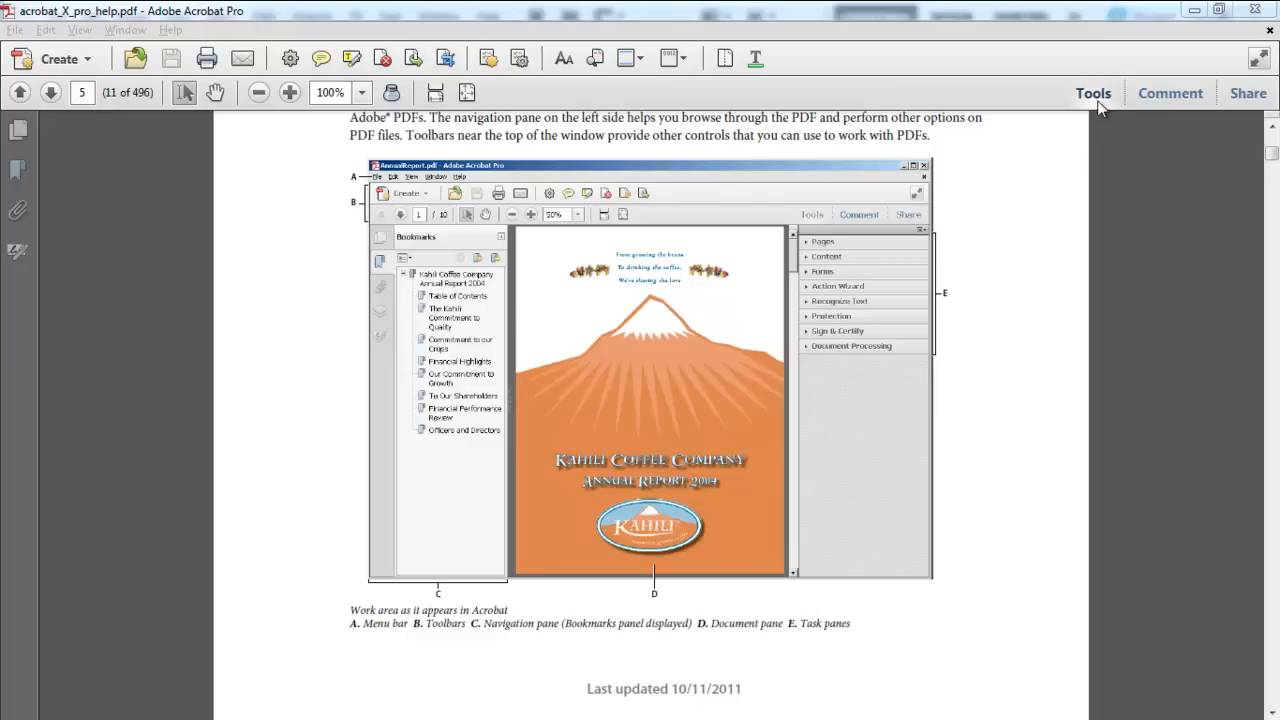
# Show the Tools pane and expand Print Production to reach Output Preview.
pyautogui.click(1093, 93)
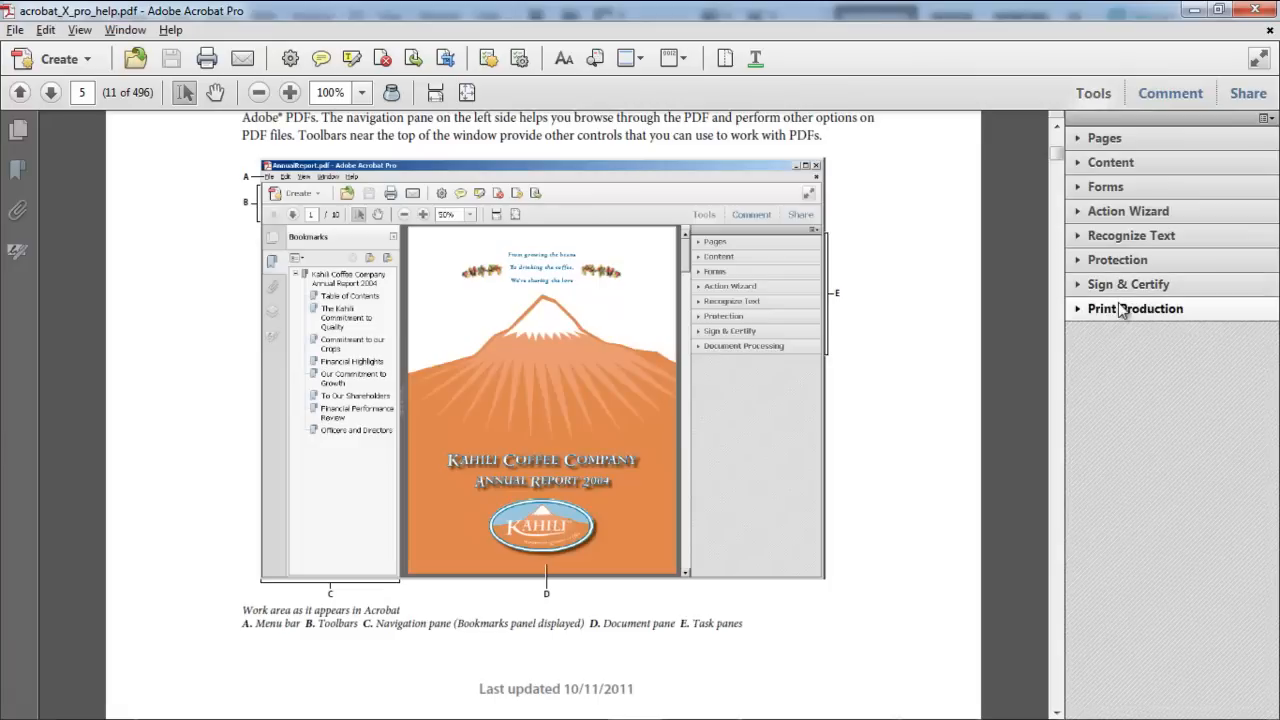
pyautogui.click(1148, 371)
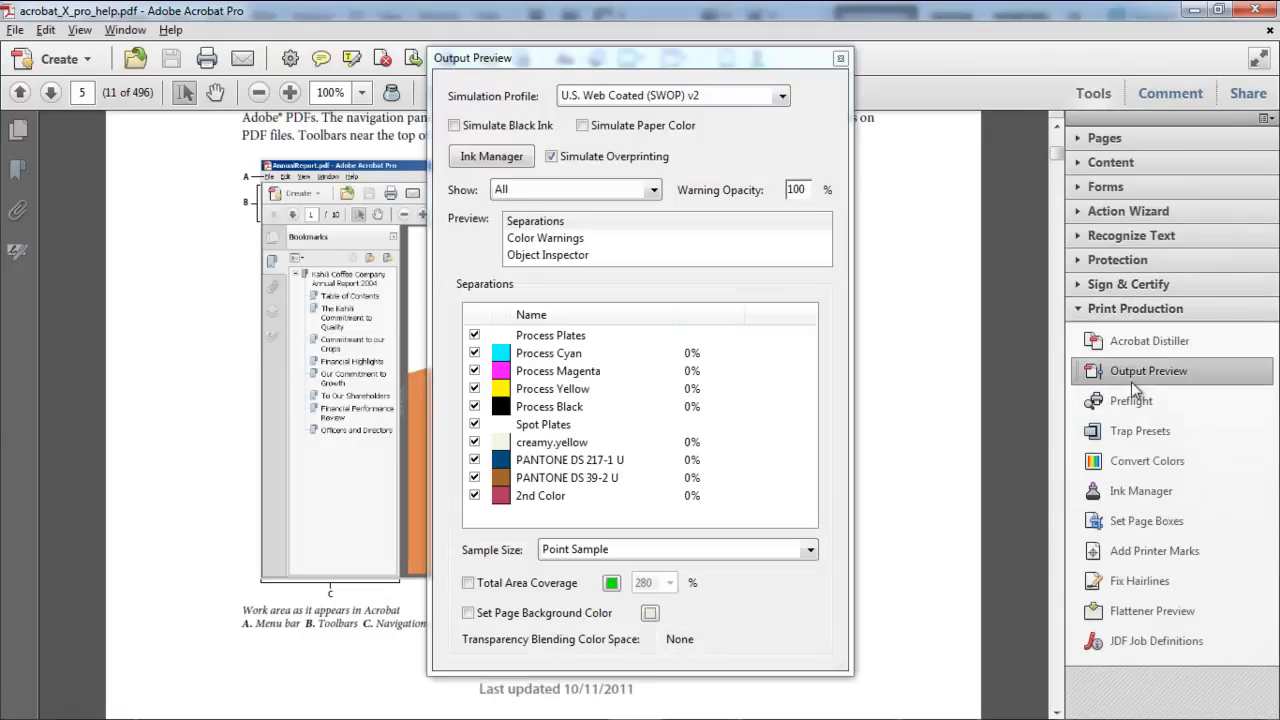
# Read the figure's attributes in Object Inspector (987 x 735 px, ~180 ppi), then close Output Preview.
pyautogui.click(547, 255)
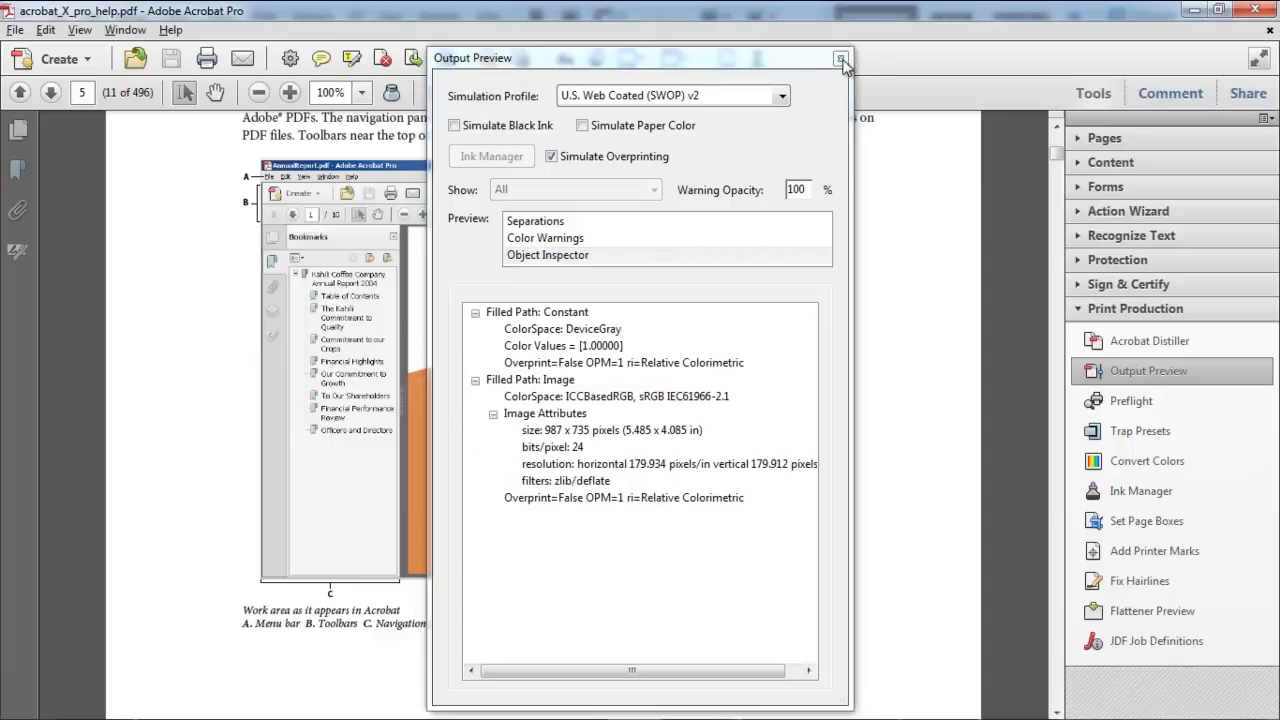
pyautogui.click(840, 58)
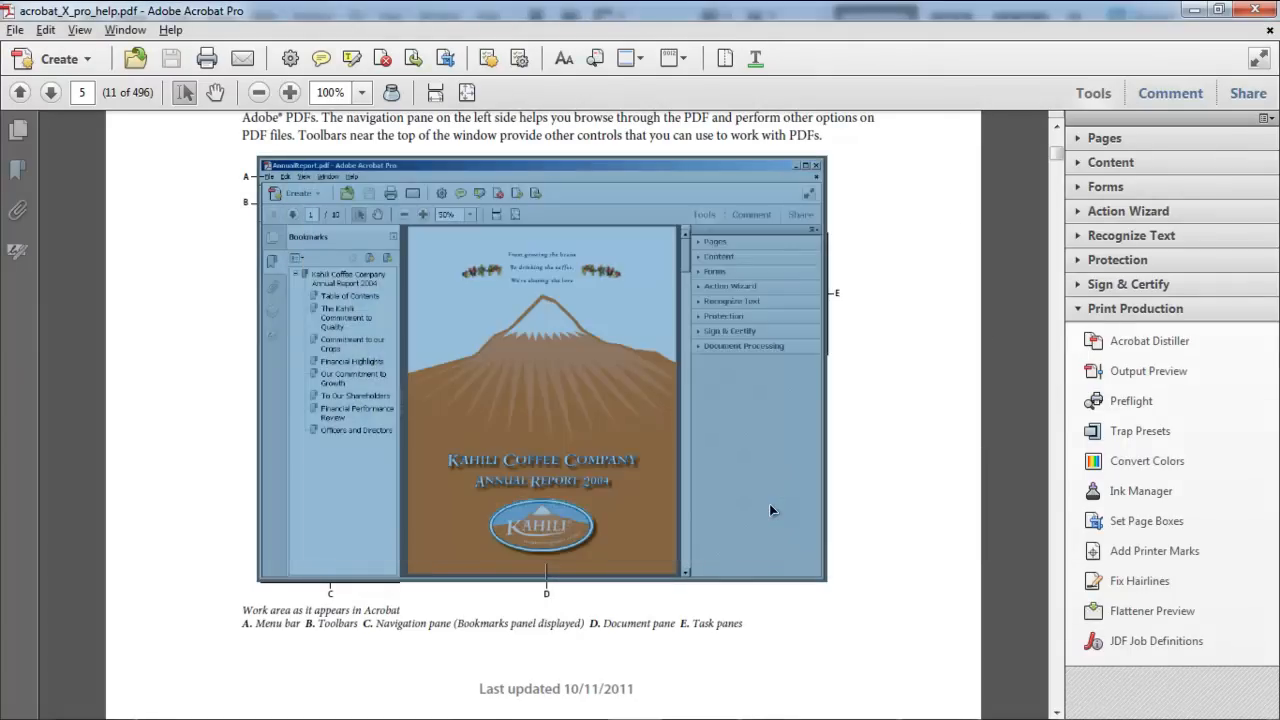
# Switch from Acrobat to the Kahili Coffee screenshot open in Photoshop.
pyautogui.click(131, 16)
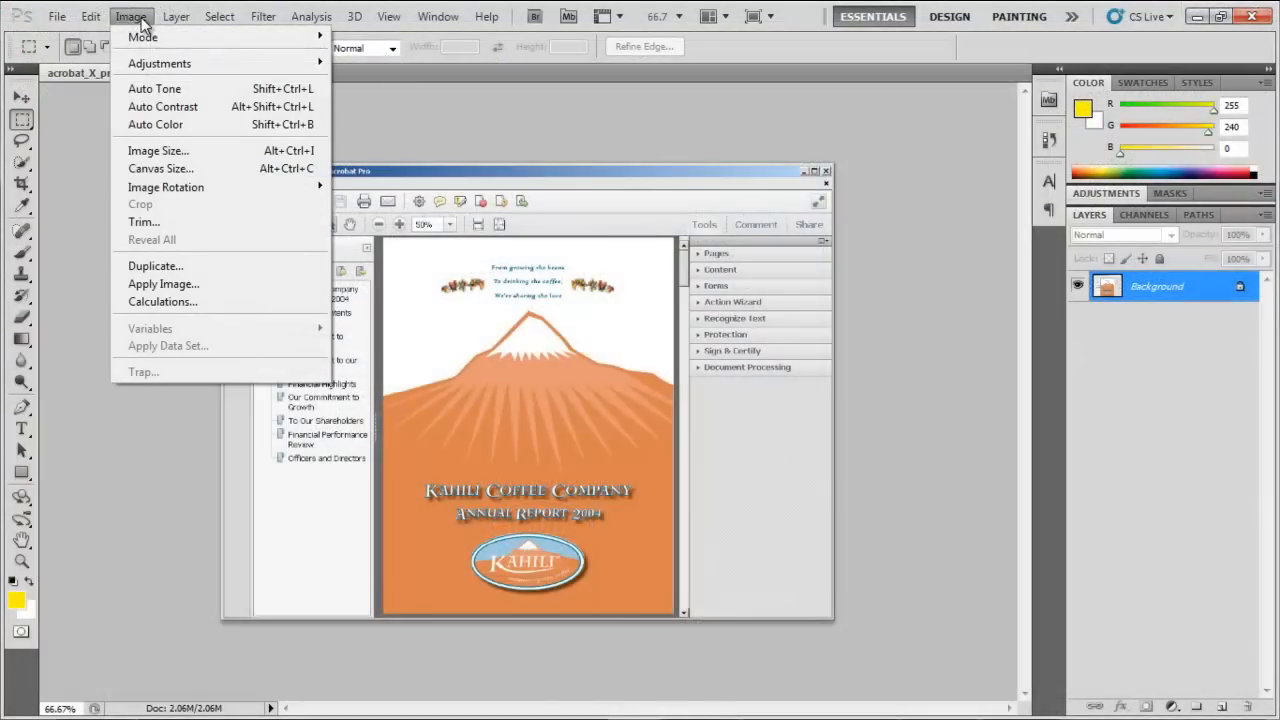
# Check the image size in Photoshop, then start Export All Images from Acrobat's Document Processing tools.
pyautogui.click(158, 150)
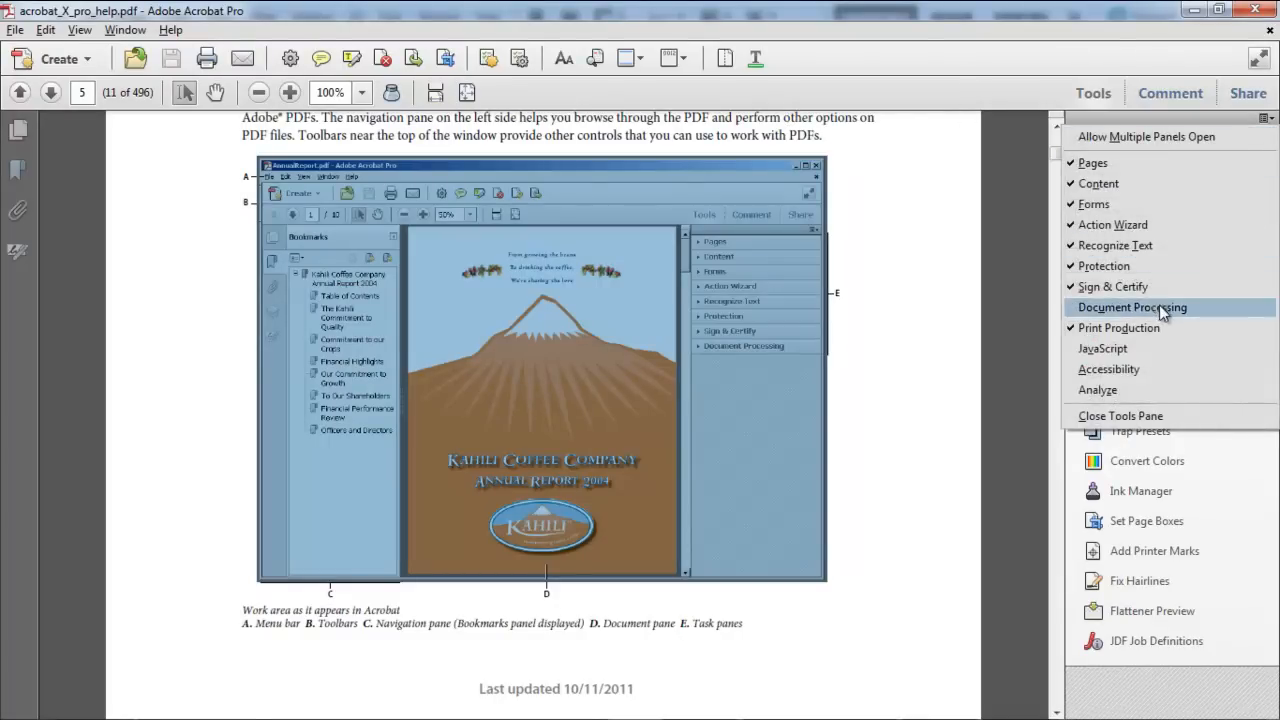
pyautogui.click(1131, 307)
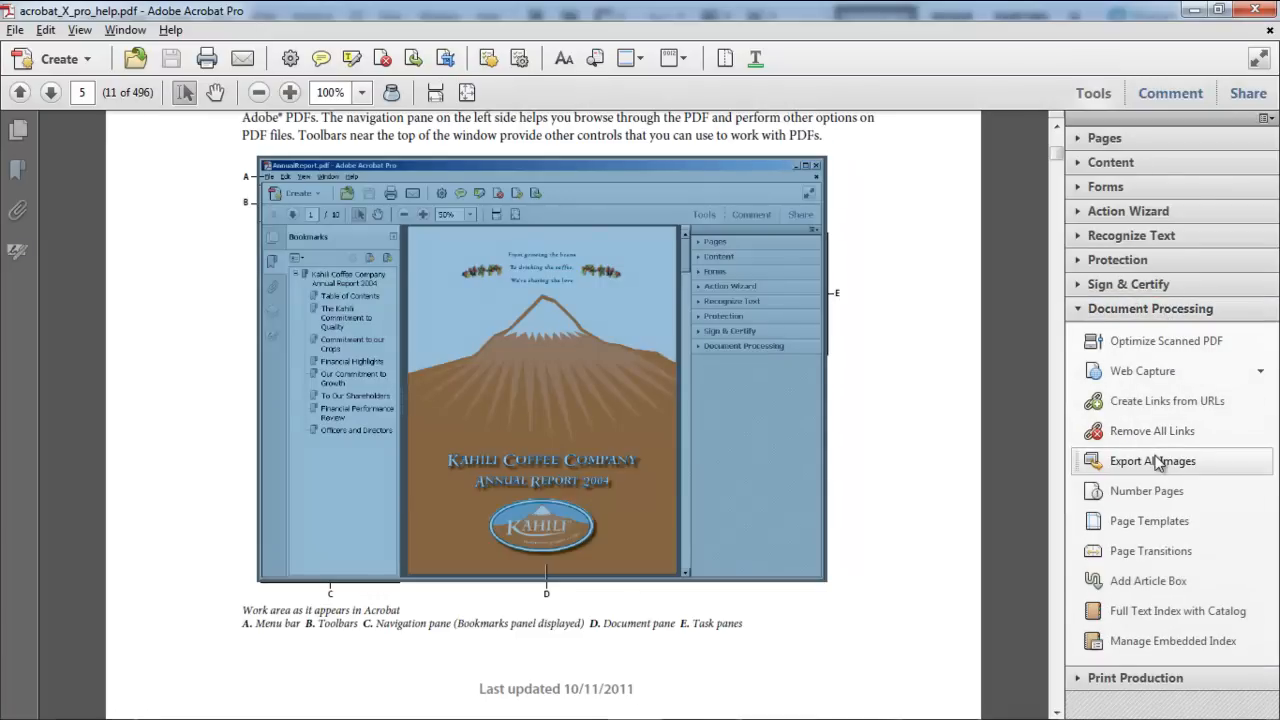
pyautogui.click(1152, 461)
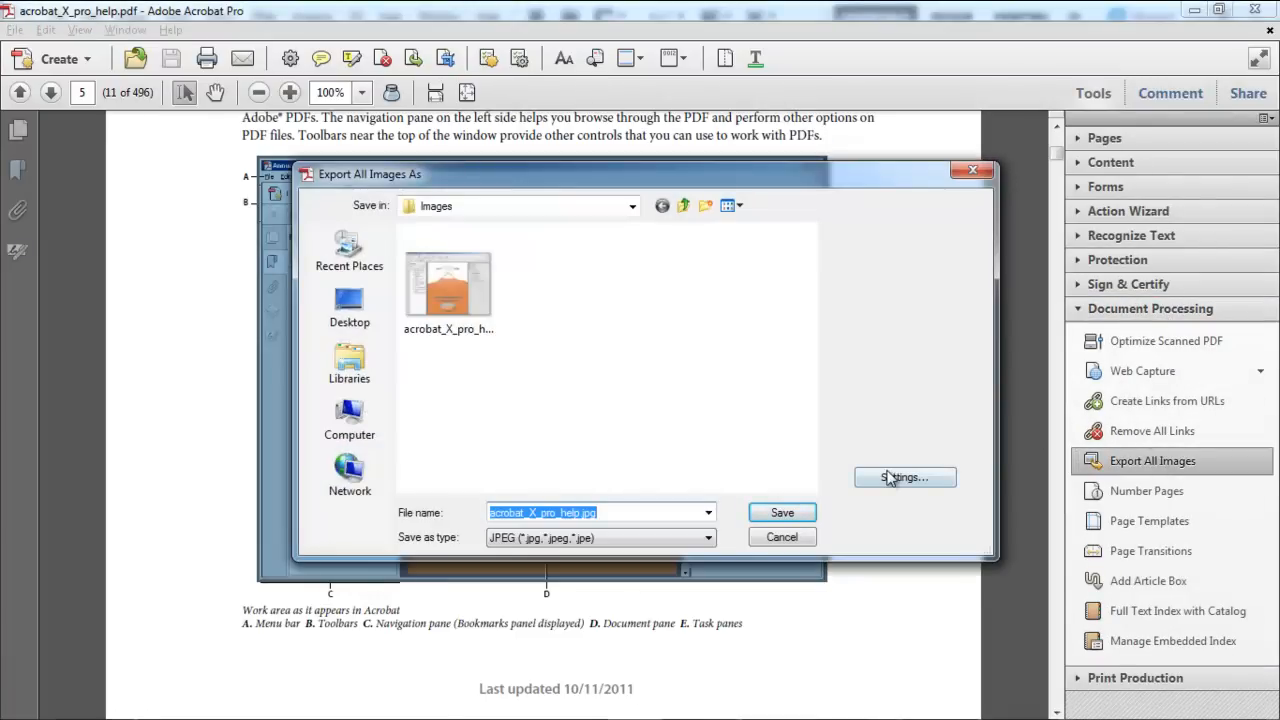
# Export all images as JPEG to Images with automatic colorspace and resolution, replacing the existing file.
pyautogui.click(904, 477)
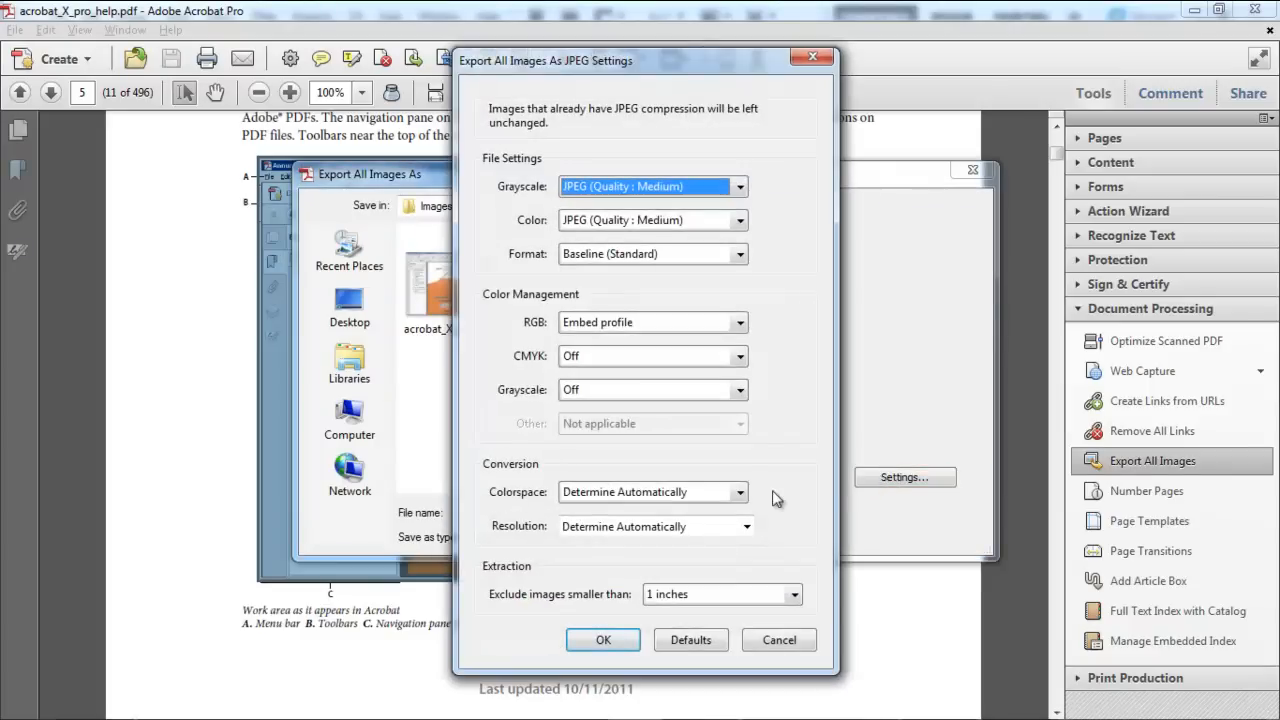
pyautogui.click(739, 491)
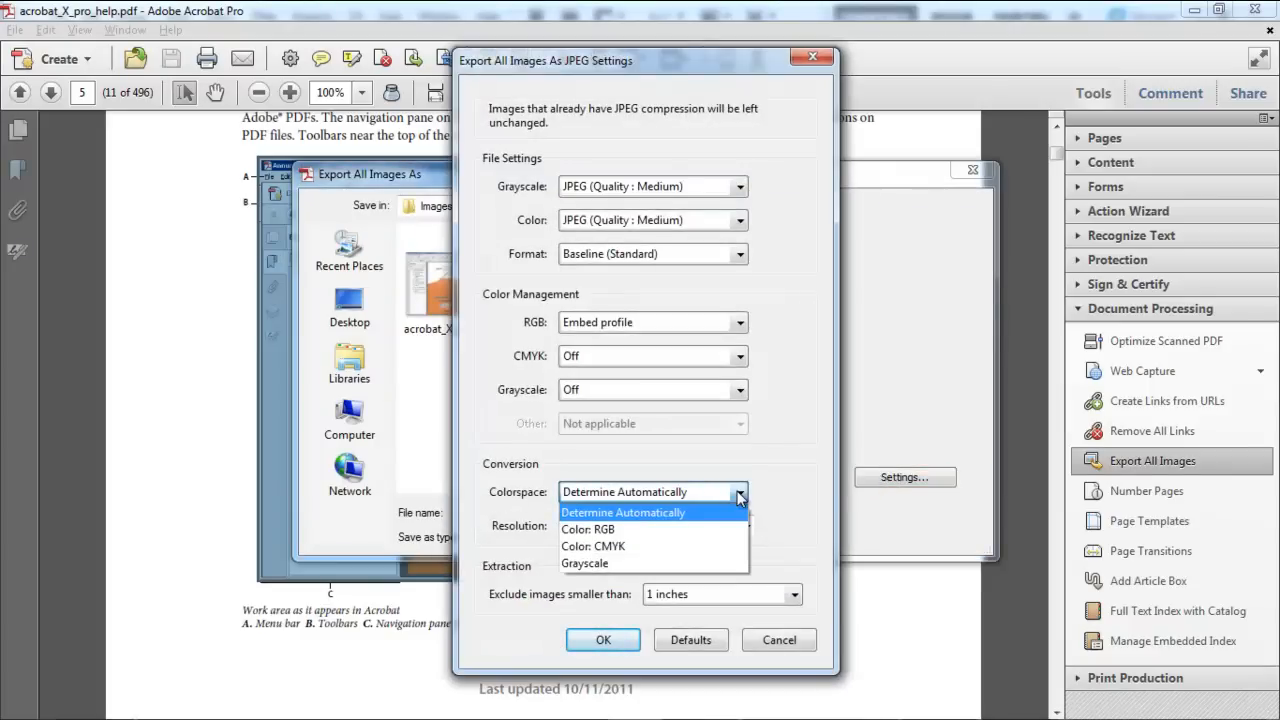
pyautogui.click(739, 526)
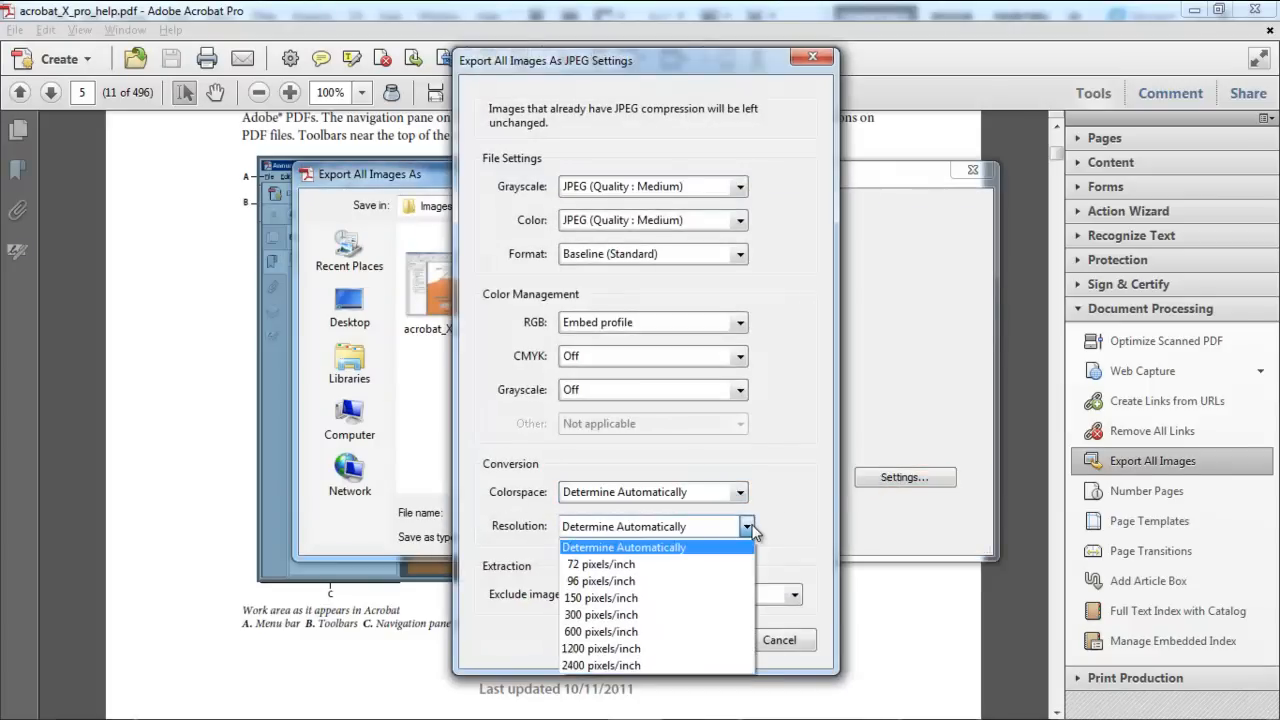
pyautogui.click(623, 547)
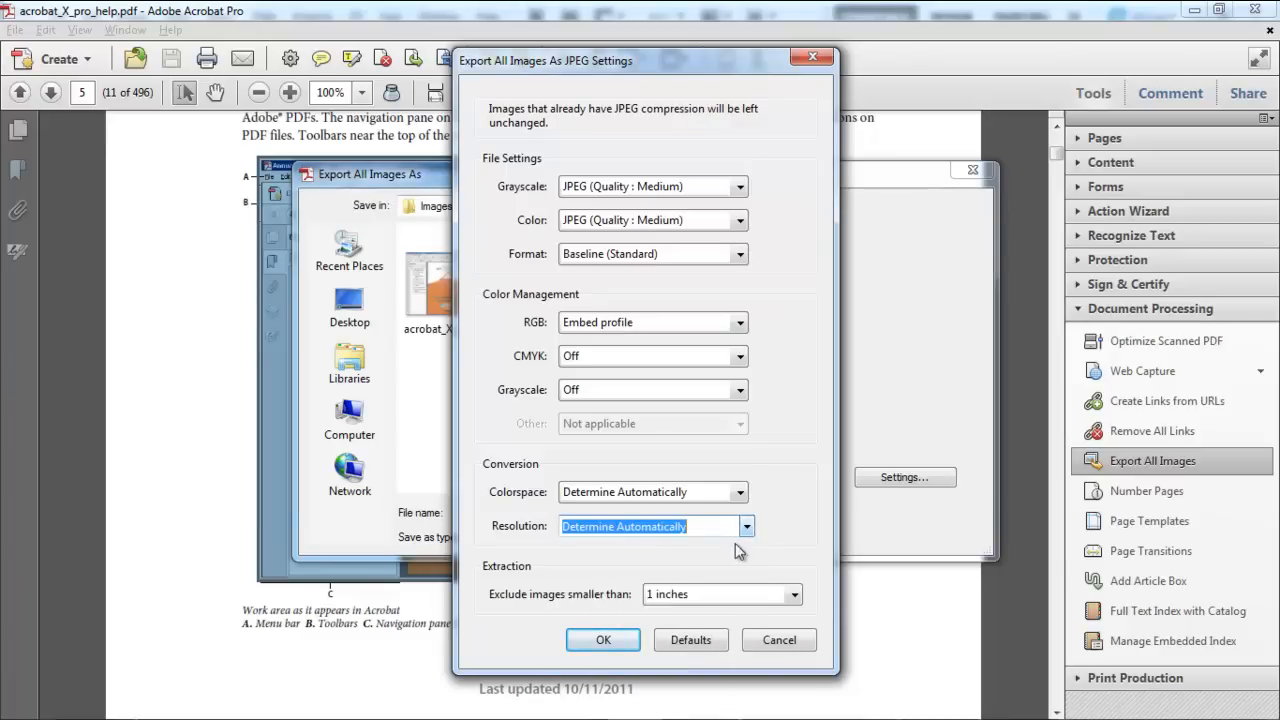
pyautogui.click(603, 639)
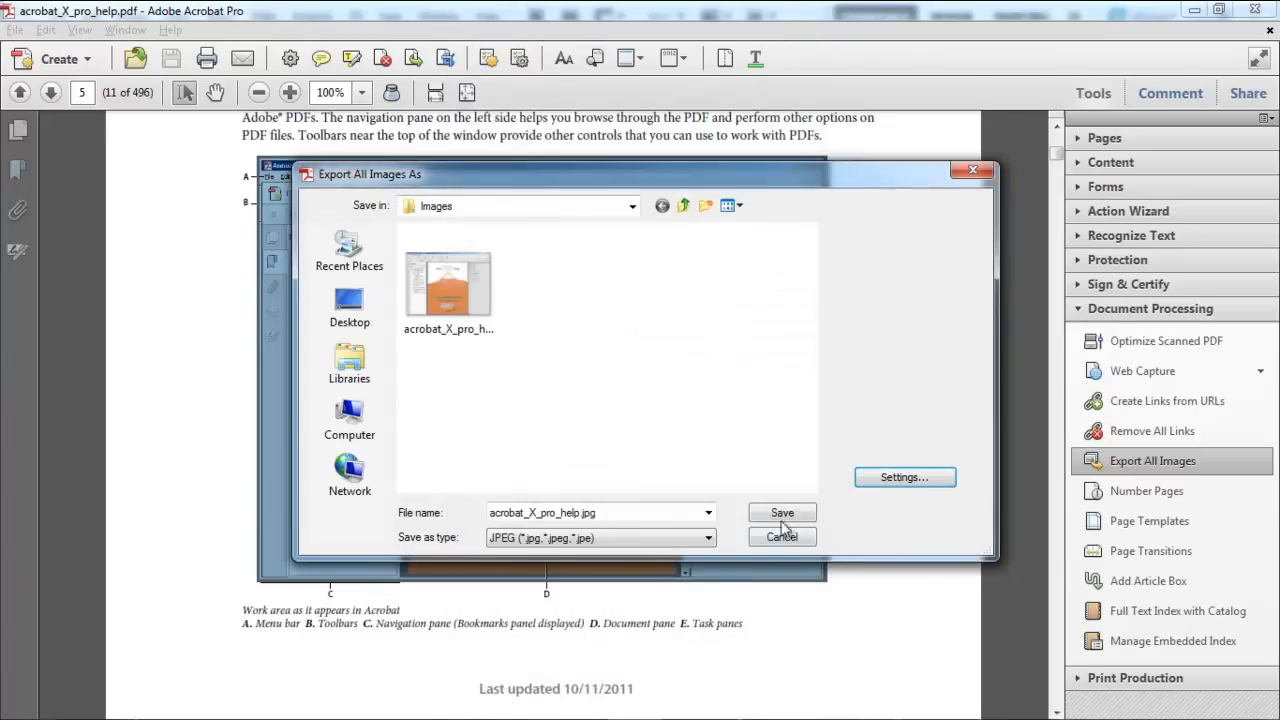
pyautogui.click(782, 512)
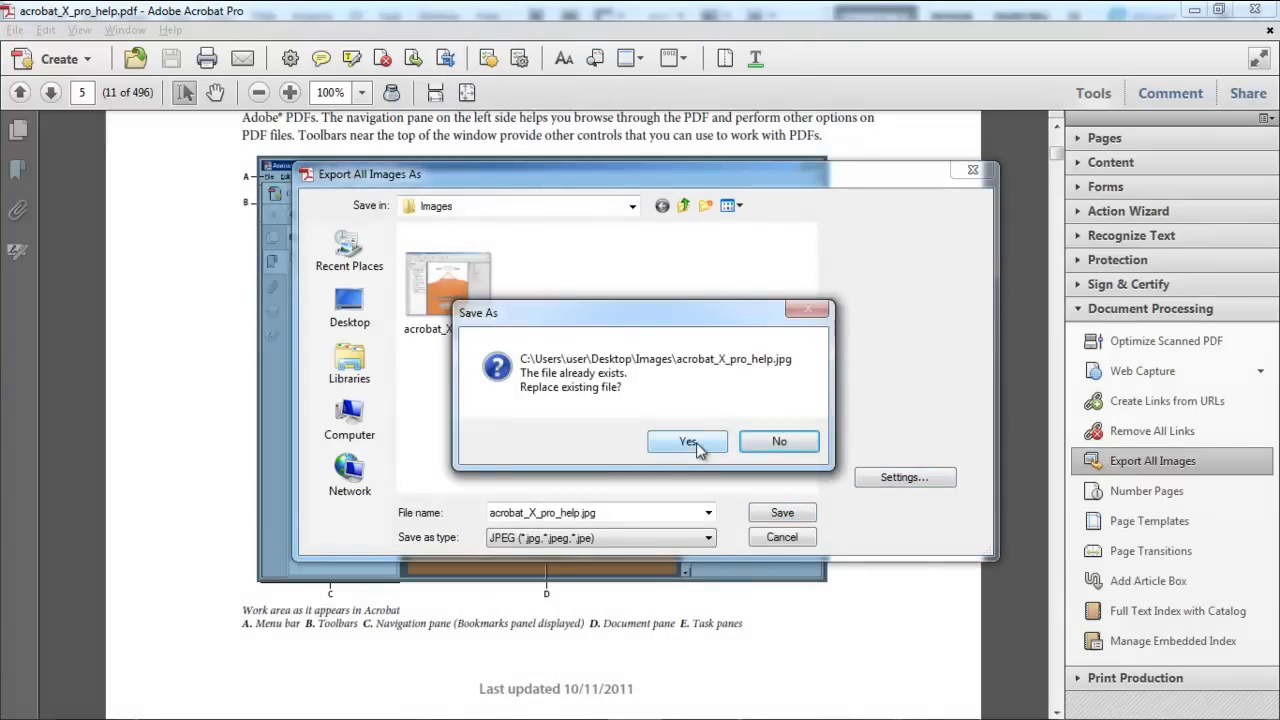
pyautogui.click(687, 441)
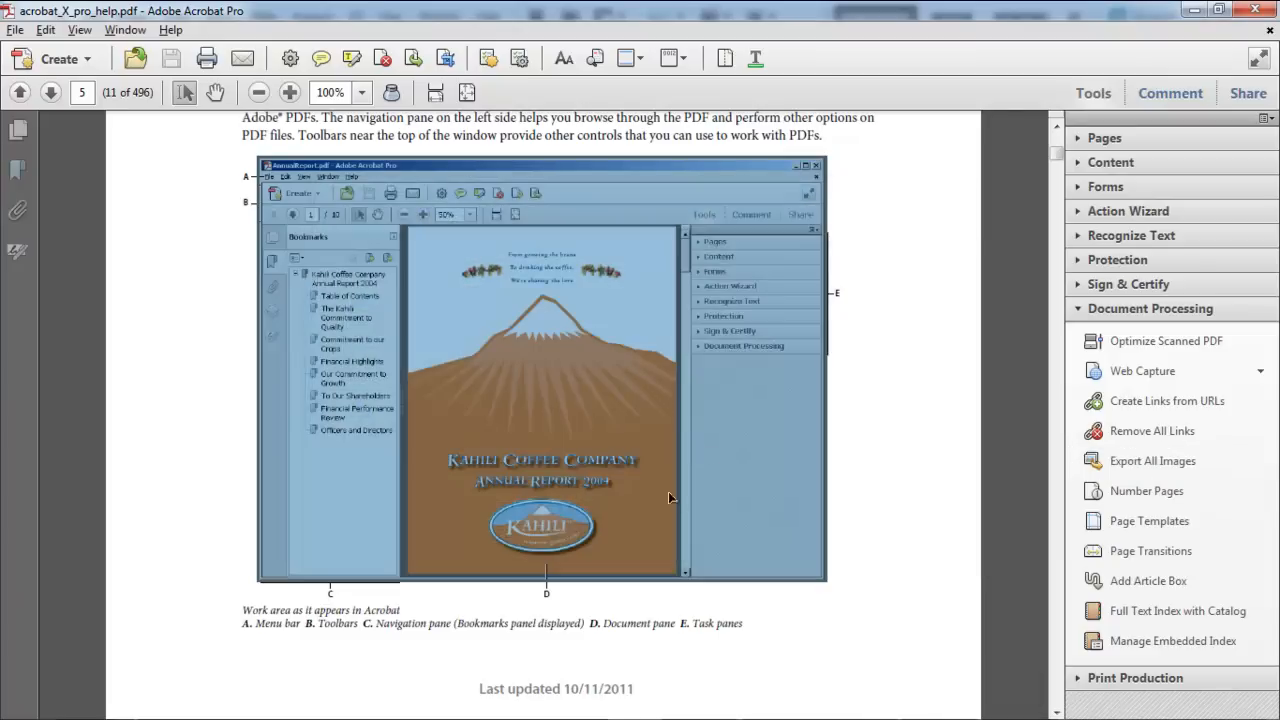